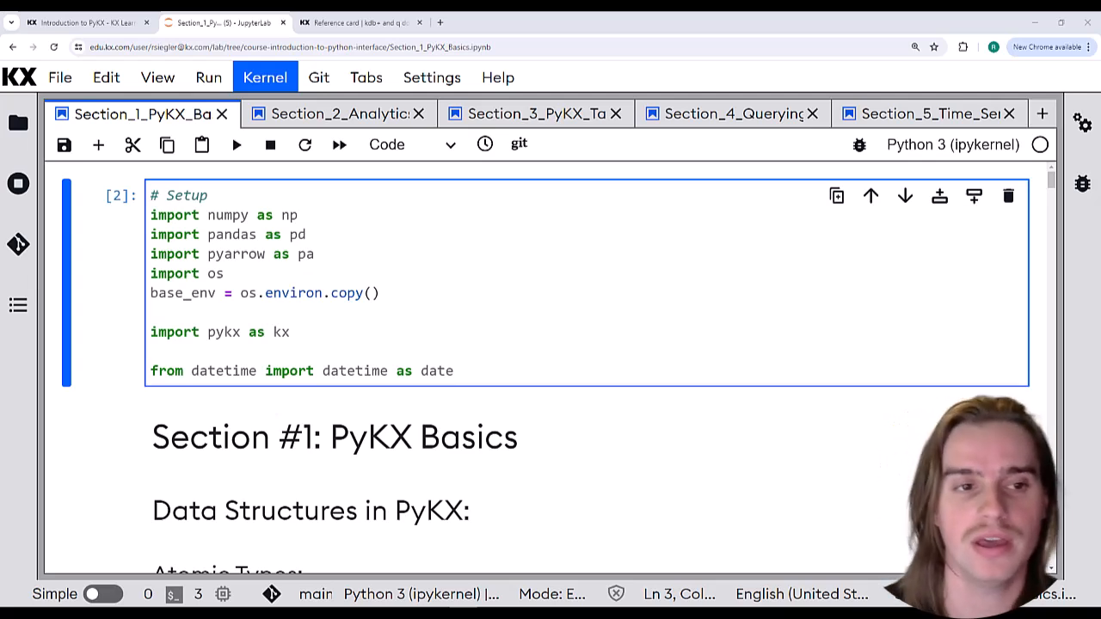
pyautogui.moveTo(960, 172)
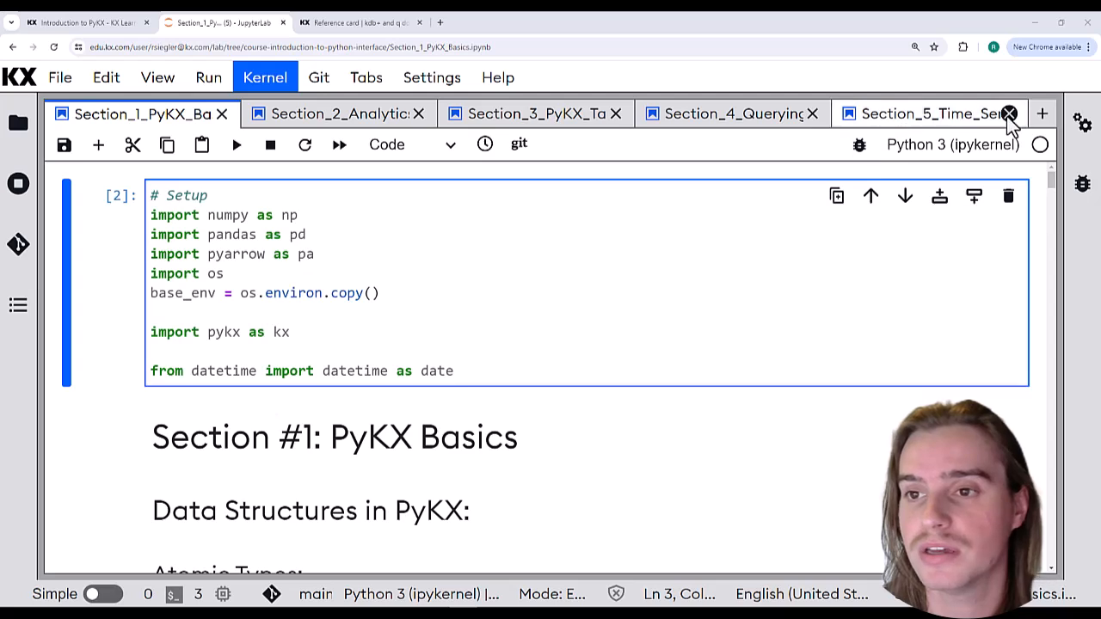
pyautogui.moveTo(1012, 172)
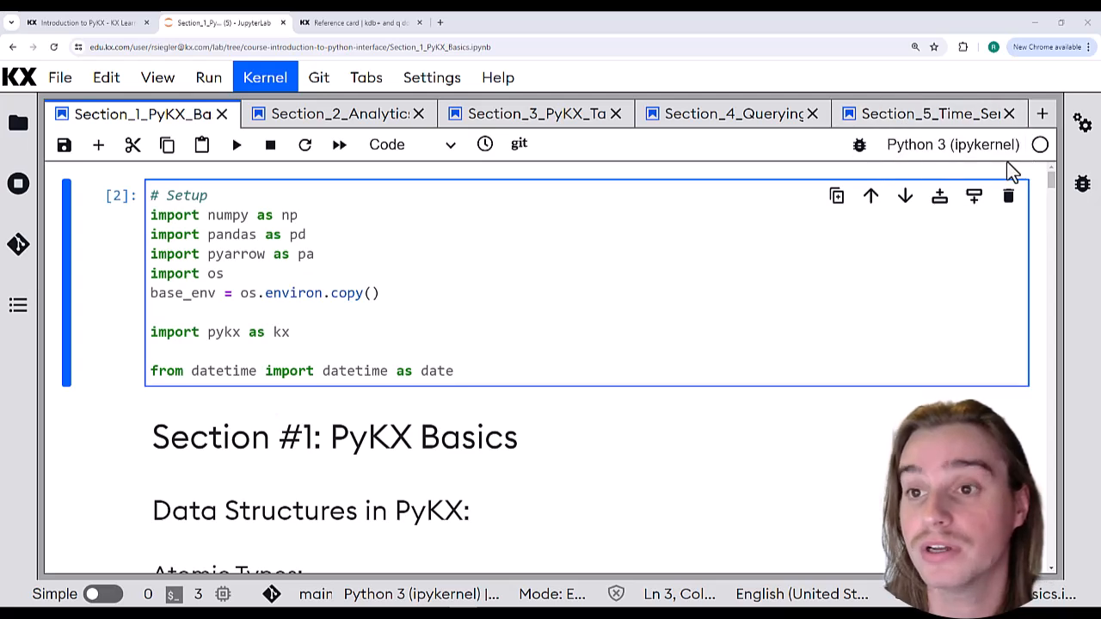
pyautogui.moveTo(495, 234)
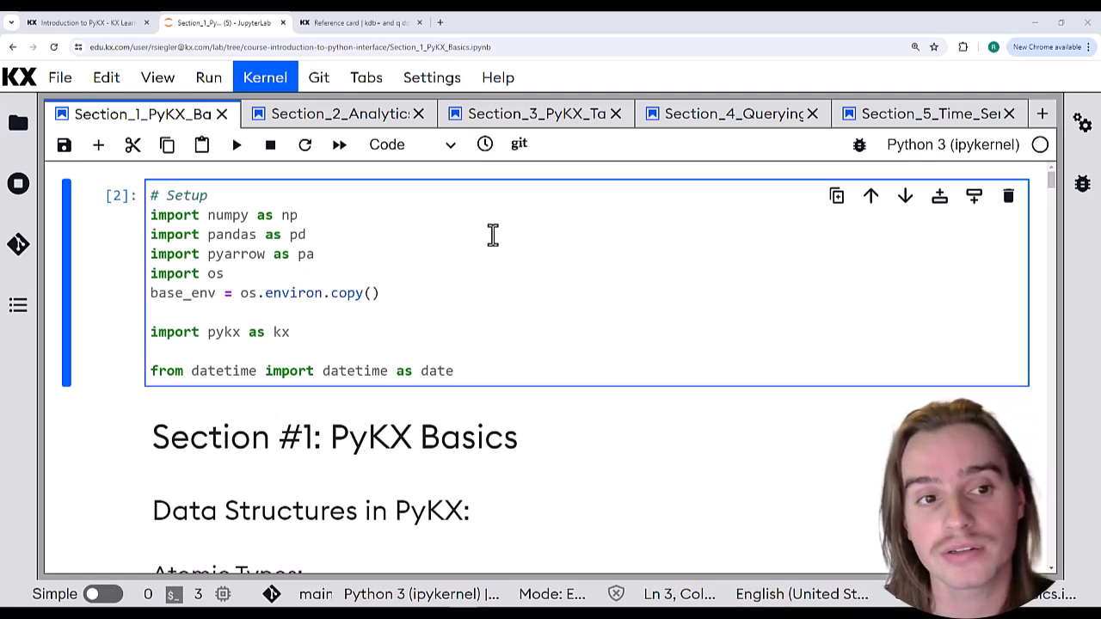
pyautogui.moveTo(104, 331)
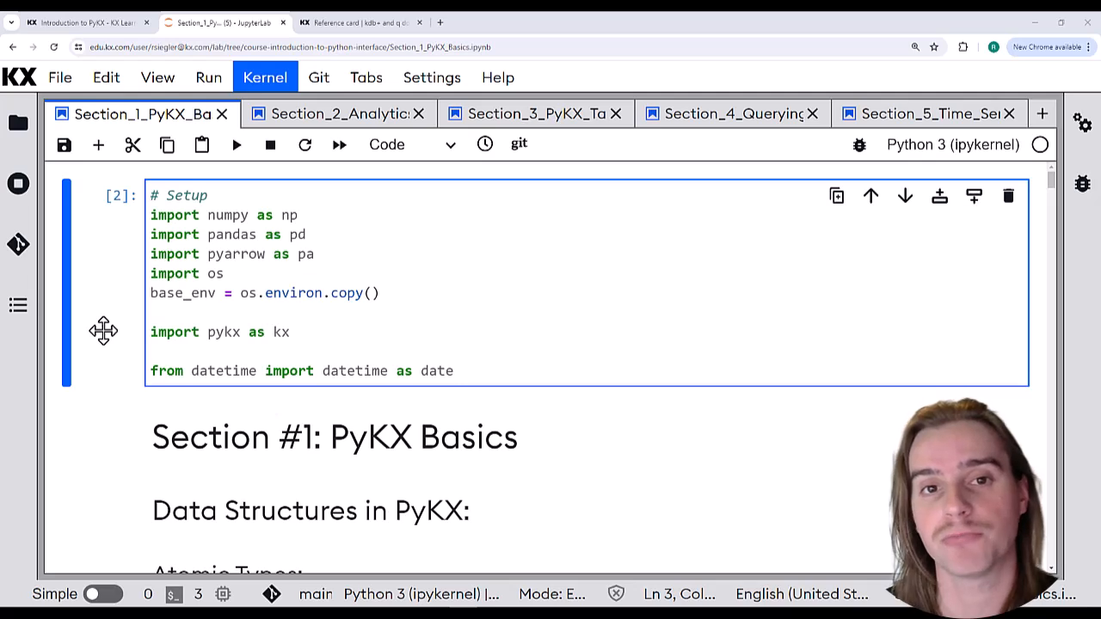
pyautogui.moveTo(154, 277)
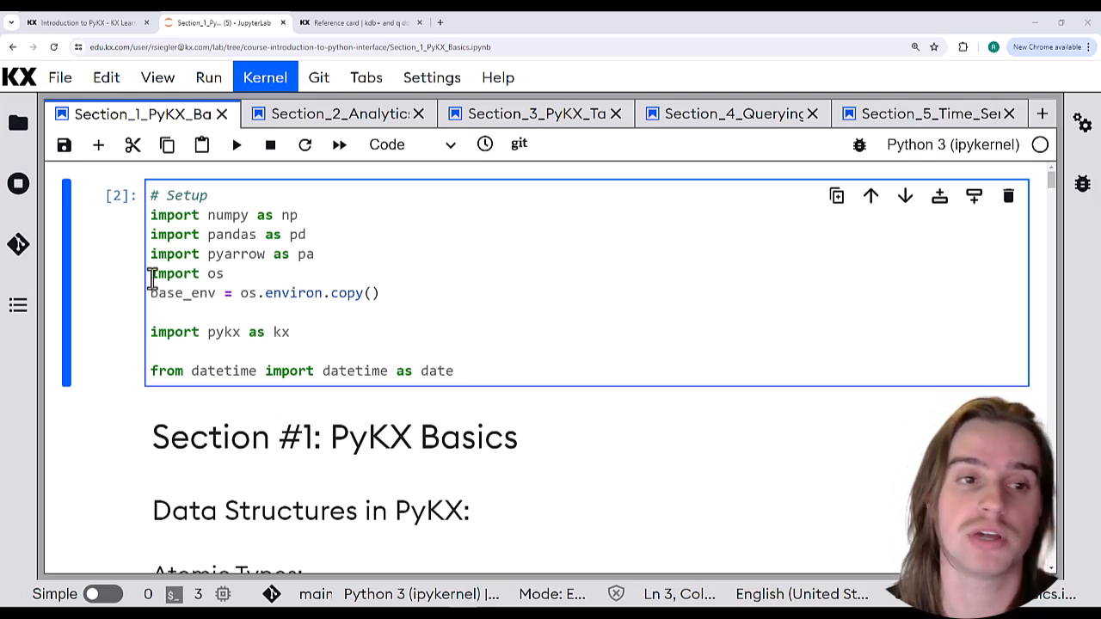
# Step: Scroll through the notebook and back up to the Setup cell of imports
pyautogui.scroll(-3)
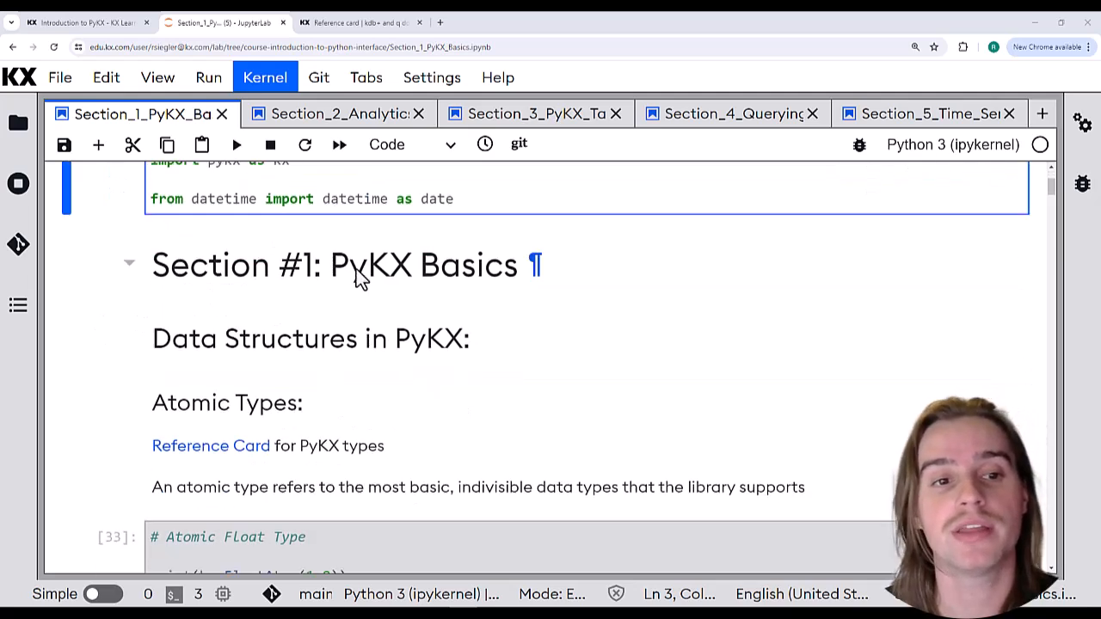
pyautogui.scroll(-3)
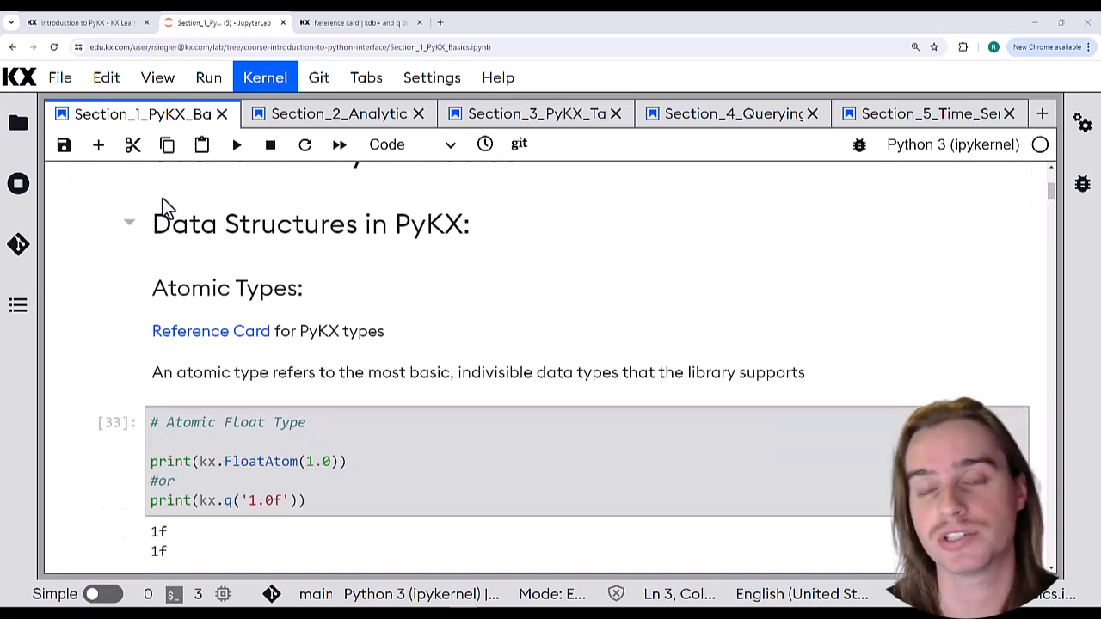
pyautogui.scroll(3)
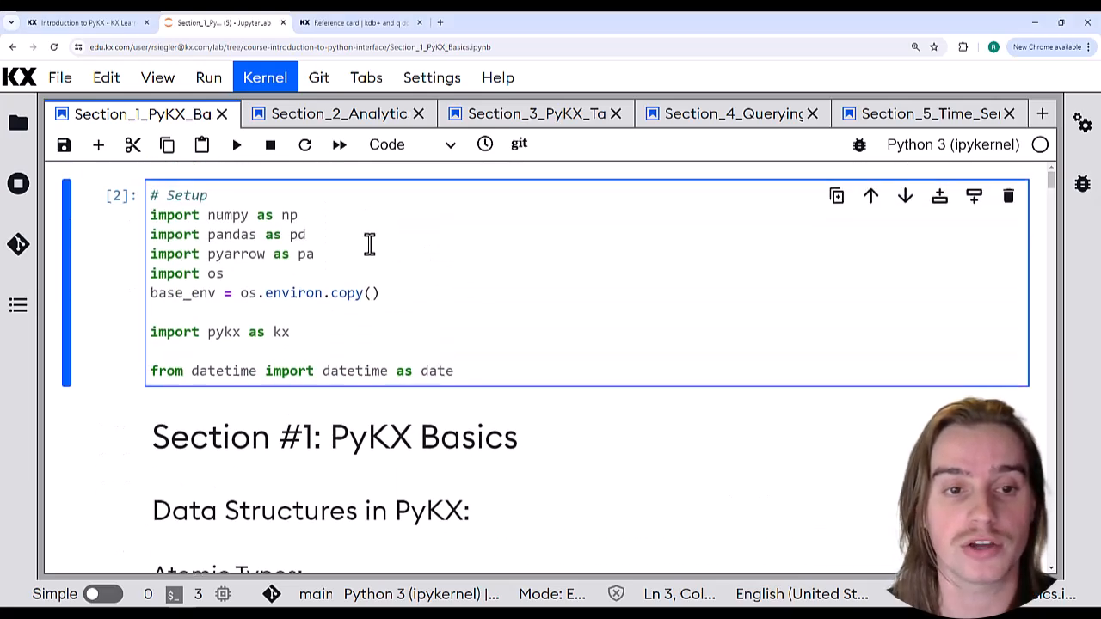
pyautogui.moveTo(250, 168)
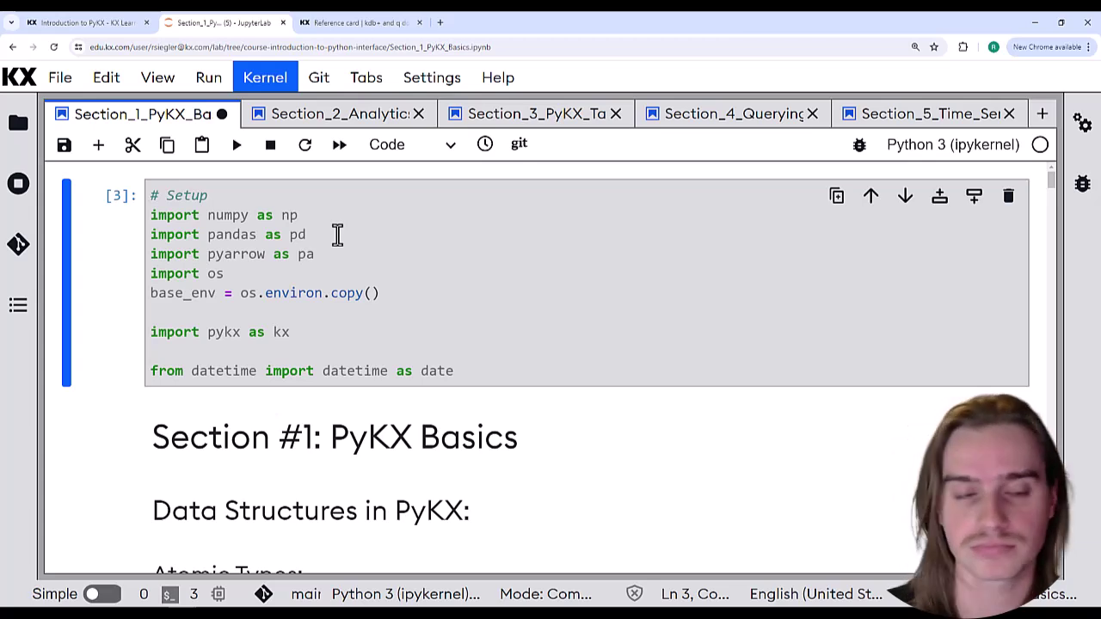
# Step: Insert an empty code cell below the Setup cell using its toolbar button
pyautogui.scroll(-3)
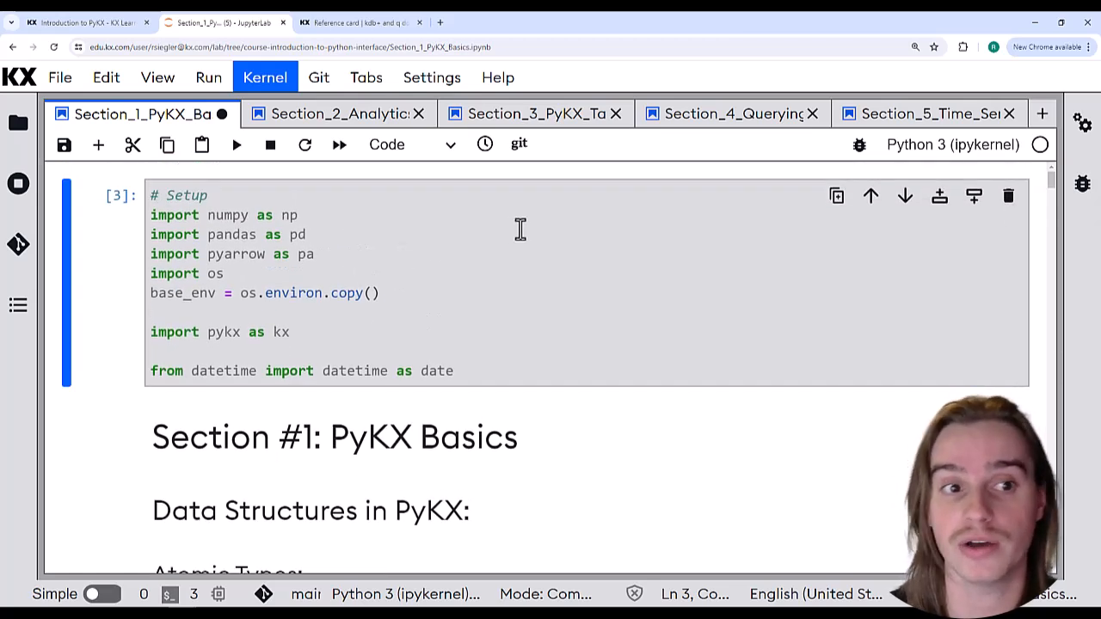
pyautogui.moveTo(978, 230)
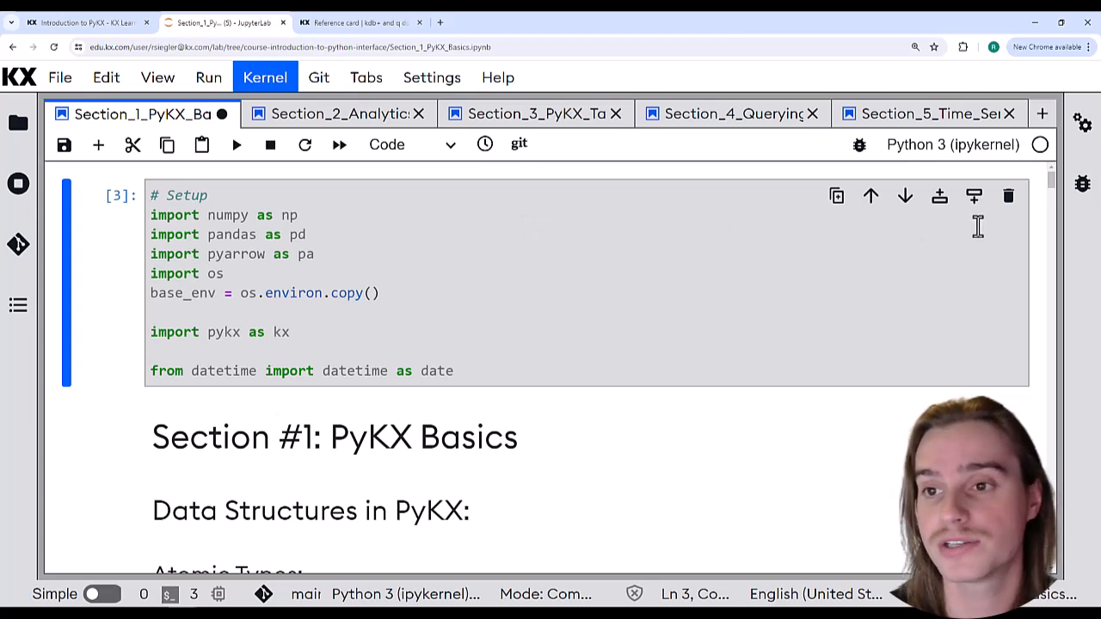
pyautogui.moveTo(974, 196)
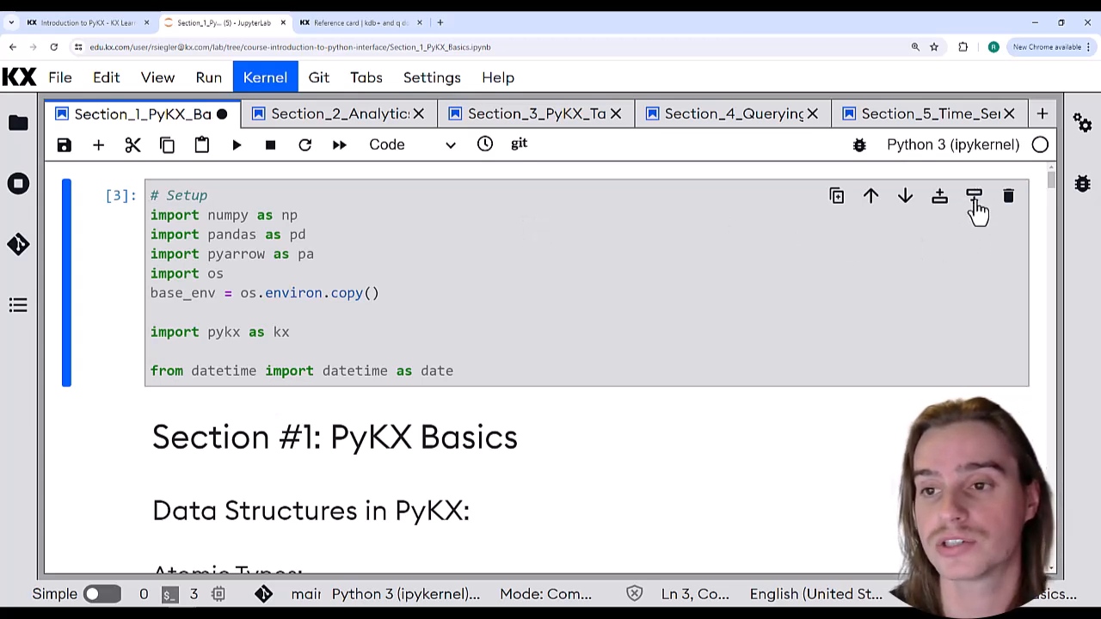
pyautogui.click(975, 196)
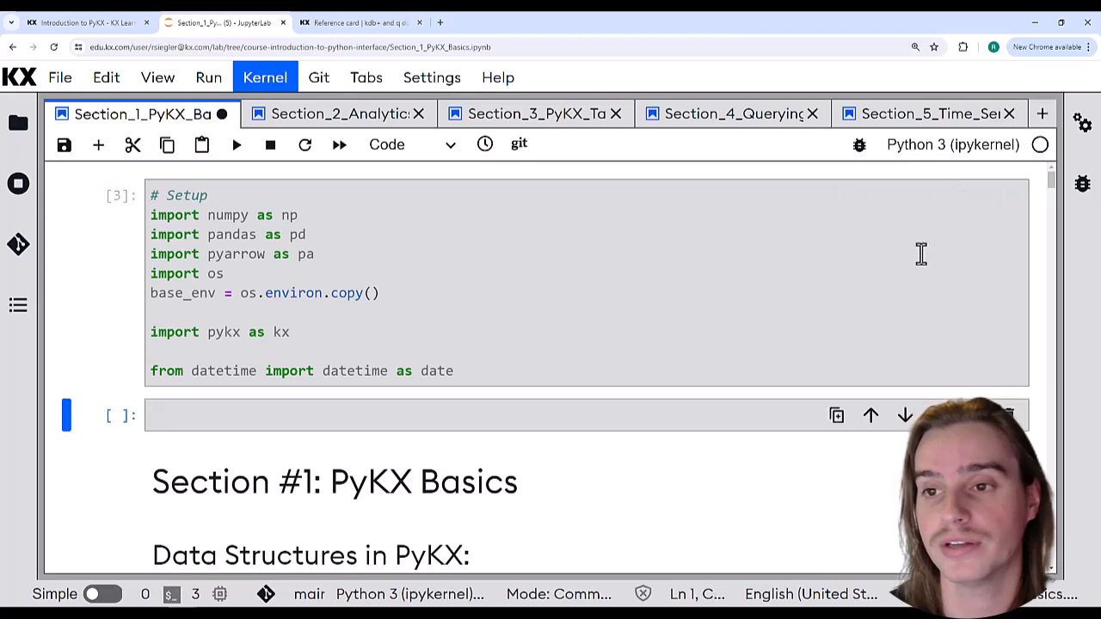
pyautogui.scroll(-3)
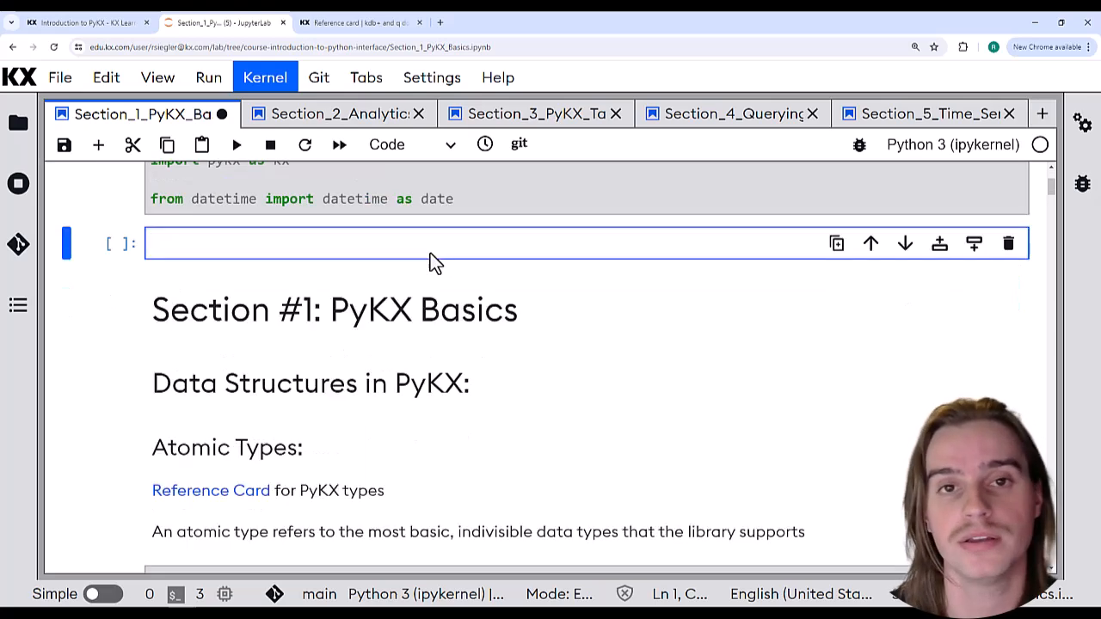
# Step: Scroll to Exercise 1 and type placeholder text 'asd' into its solution cell
pyautogui.scroll(-3)
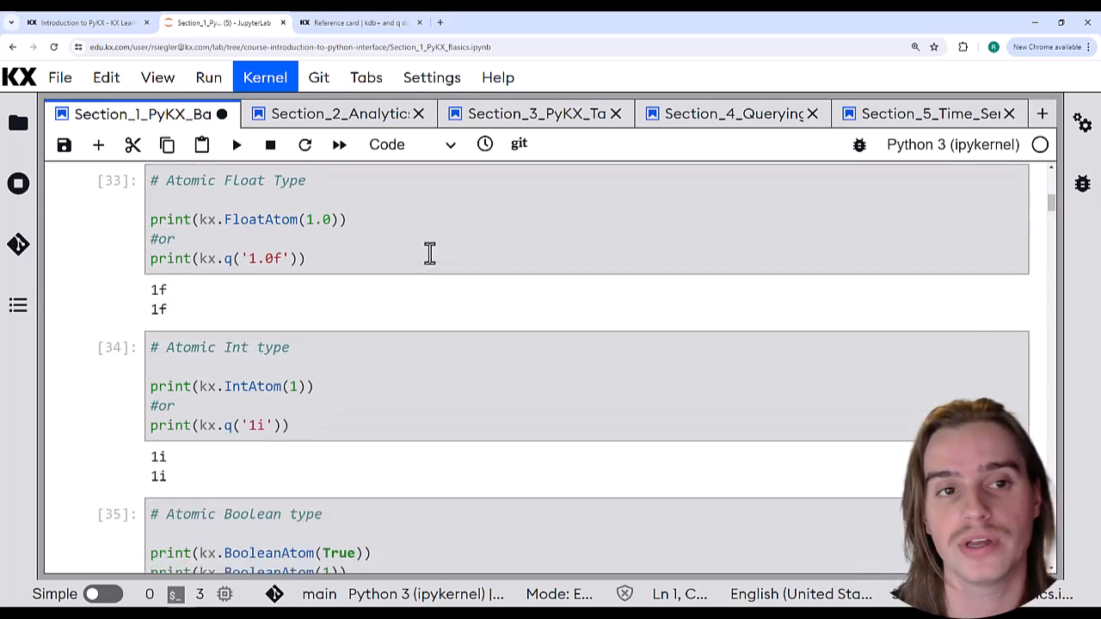
pyautogui.scroll(-3)
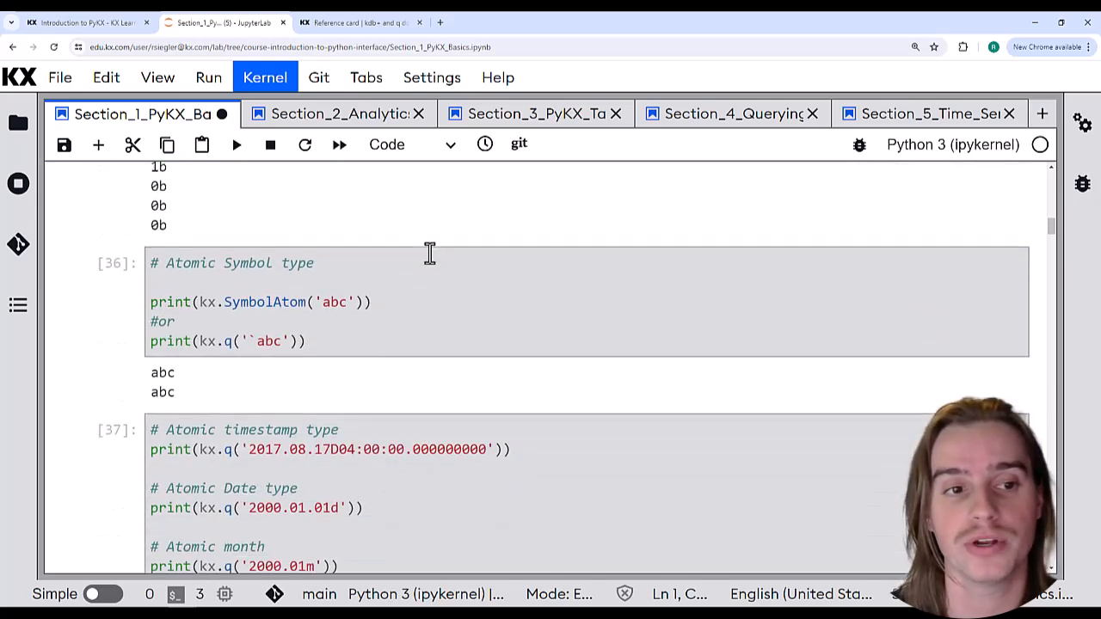
pyautogui.scroll(-3)
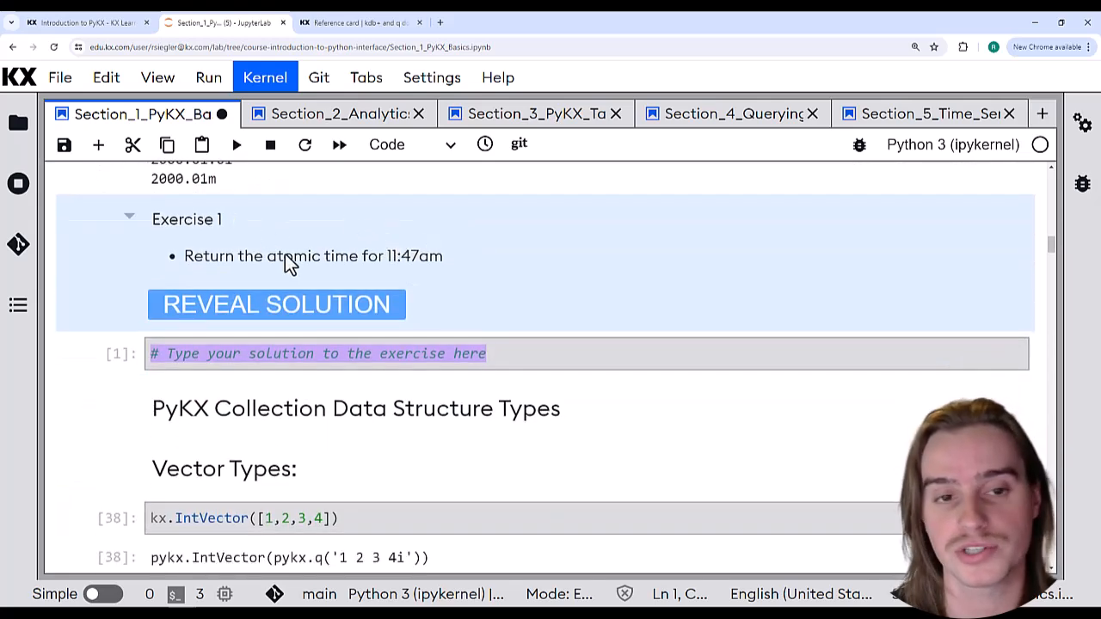
pyautogui.moveTo(374, 250)
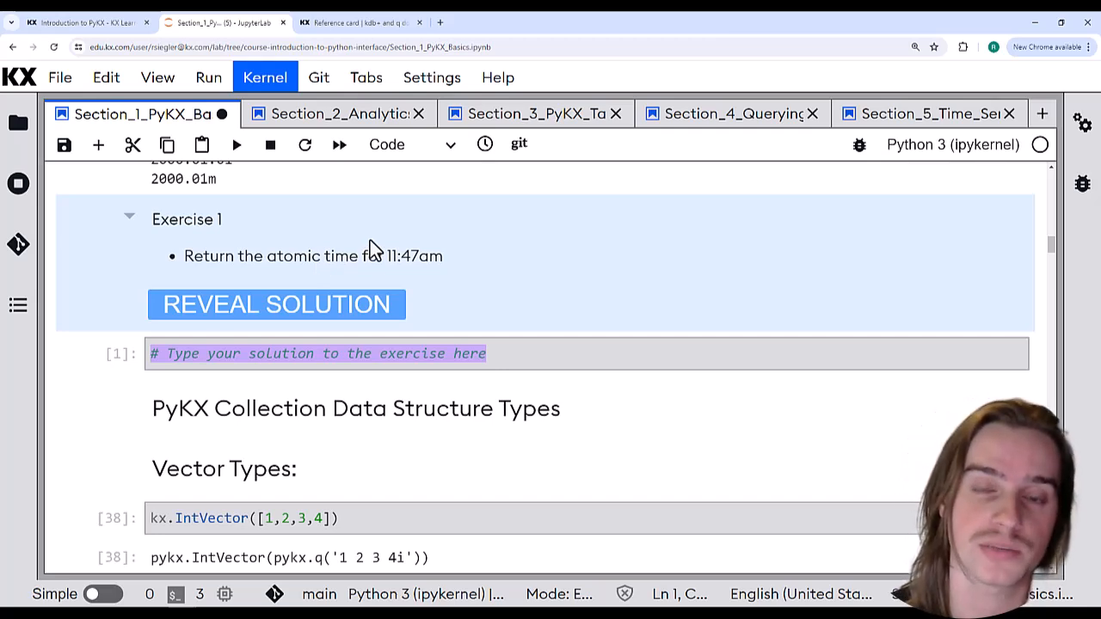
pyautogui.moveTo(368, 241)
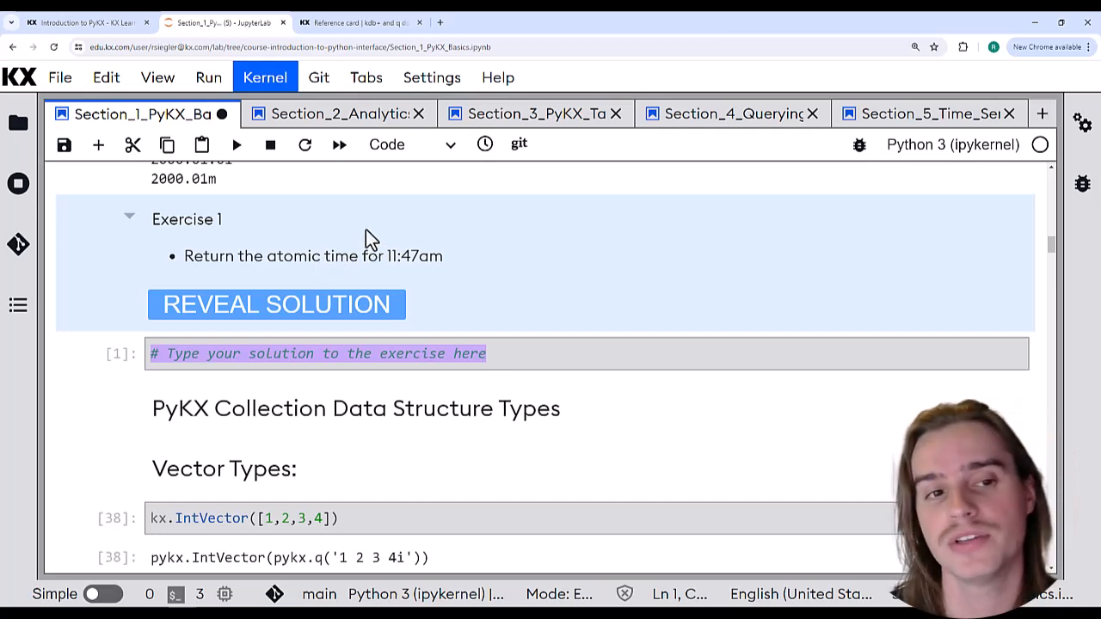
pyautogui.moveTo(422, 245)
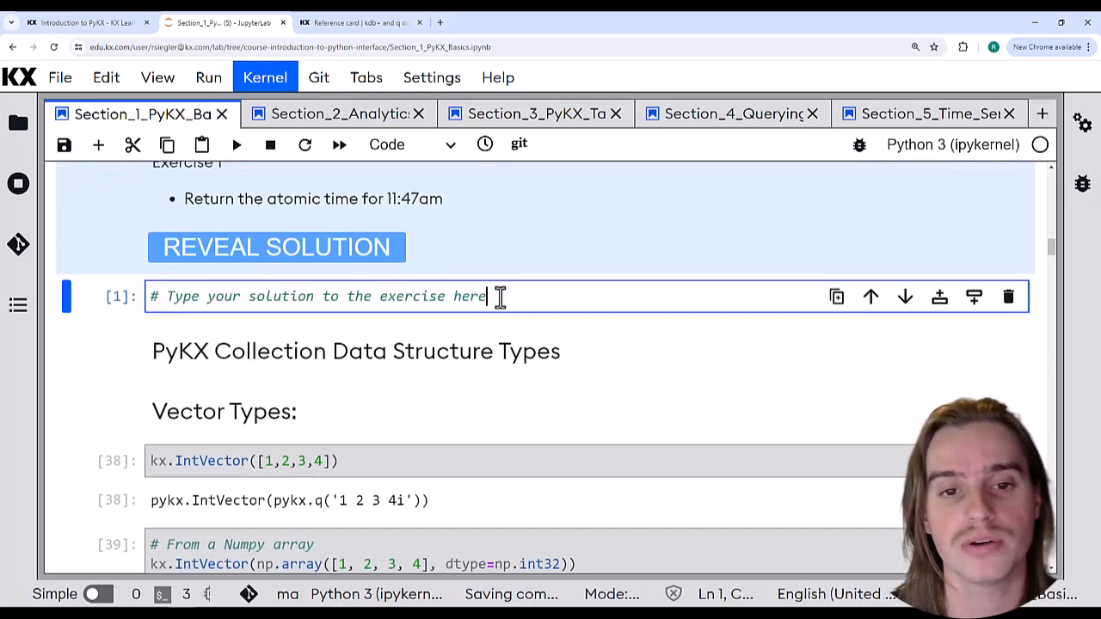
pyautogui.write('asdfasdf')
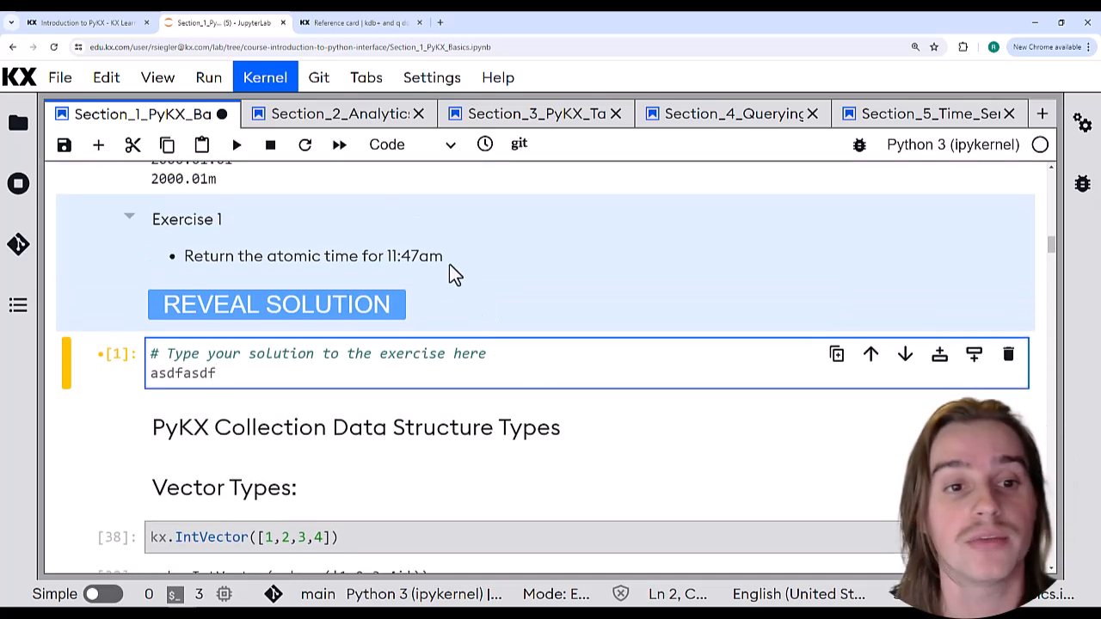
pyautogui.moveTo(336, 314)
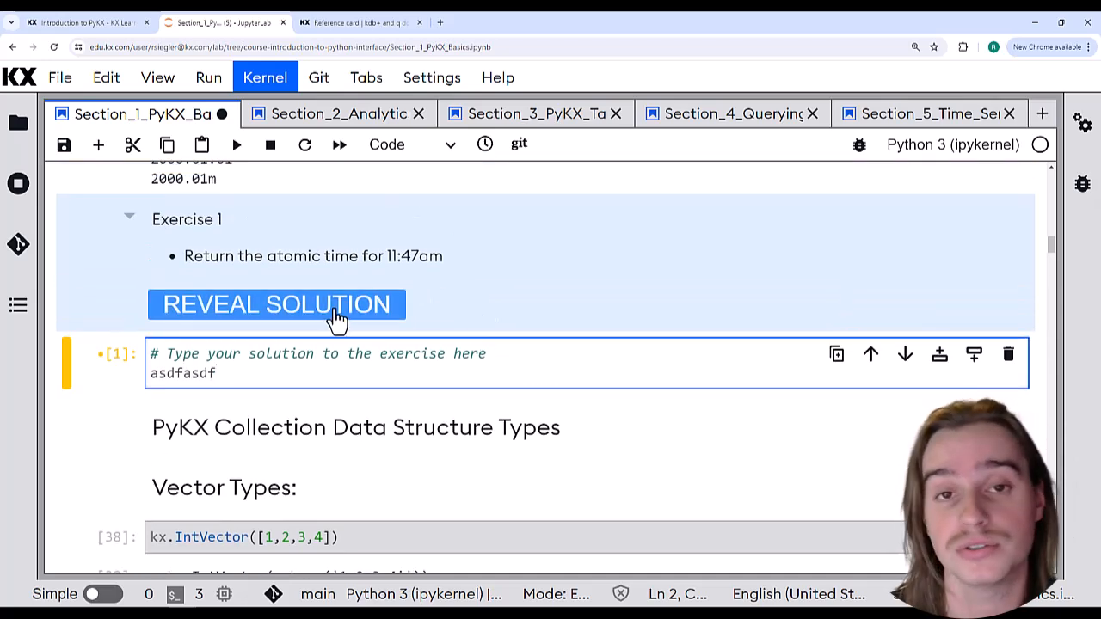